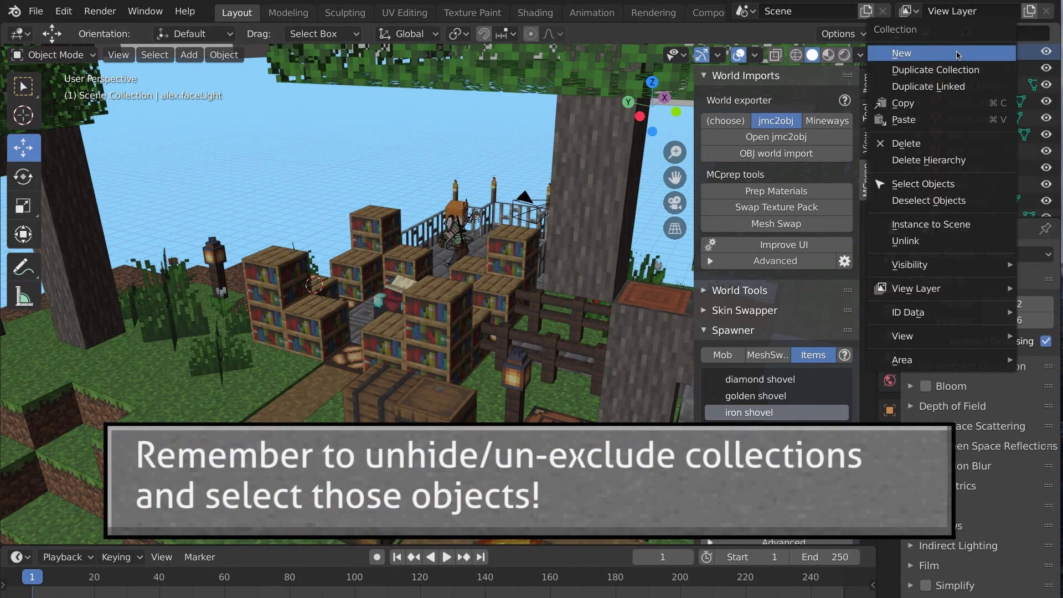
- Select the world objects and swap their textures to FaithfulPBR-2.1 with PBR extra passes enabled
{"action": "left_click", "coordinate": [774, 206]}
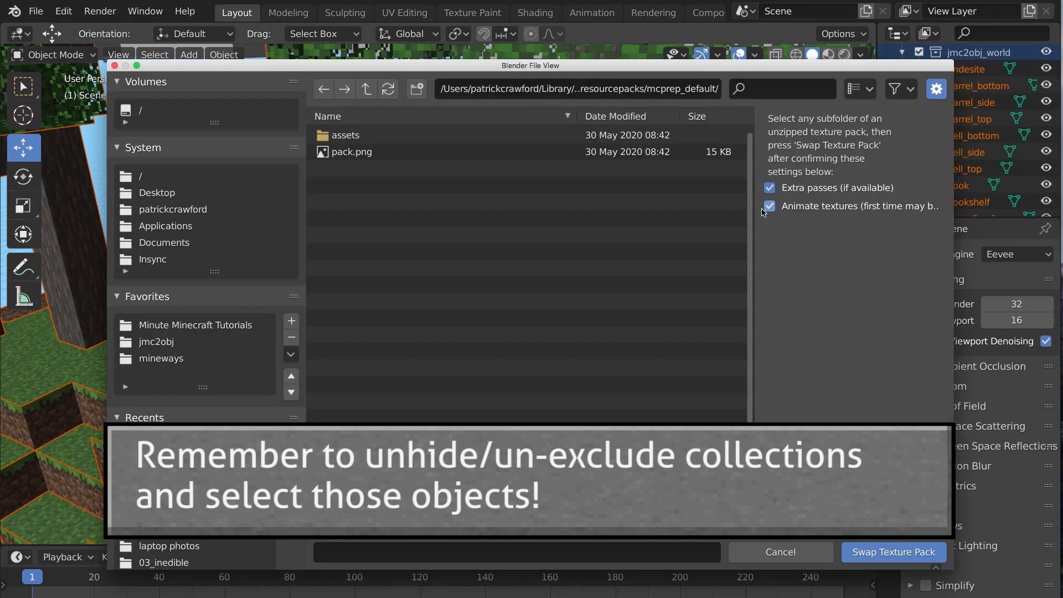
{"action": "left_click", "coordinate": [156, 193]}
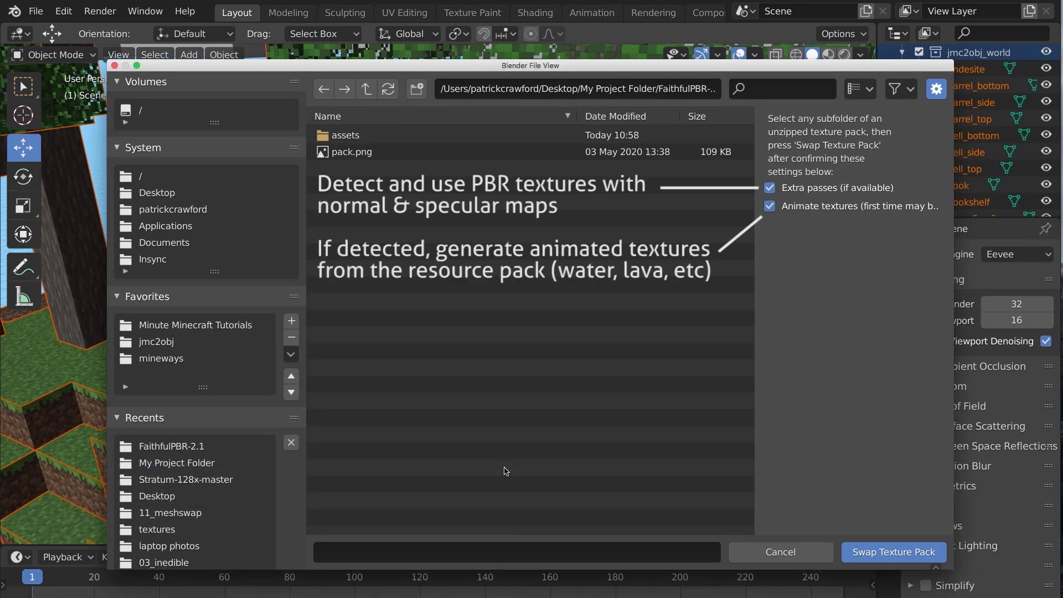
{"action": "left_click", "coordinate": [770, 187]}
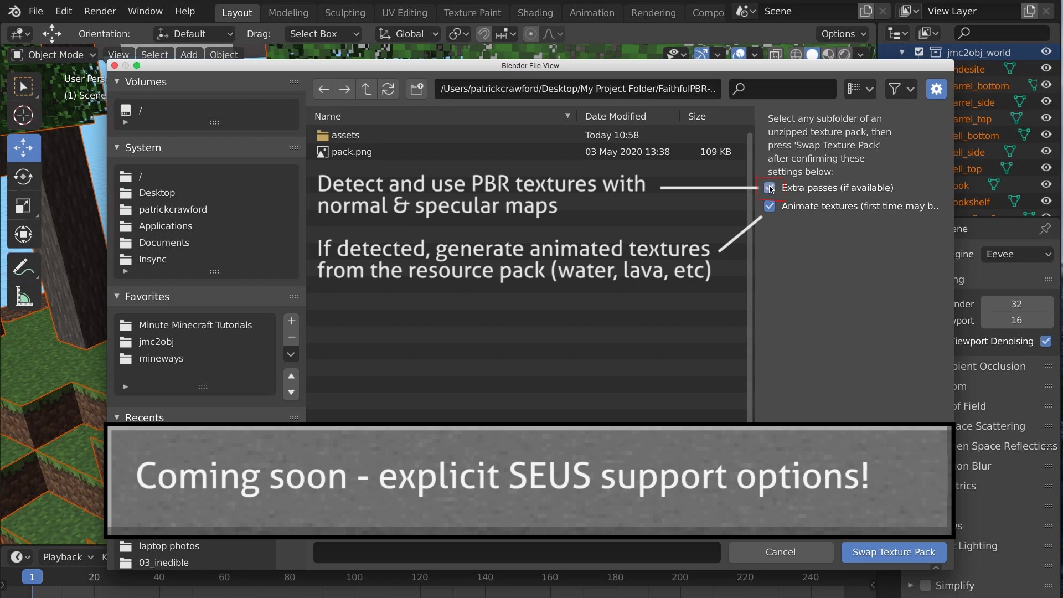
{"action": "left_click", "coordinate": [893, 552]}
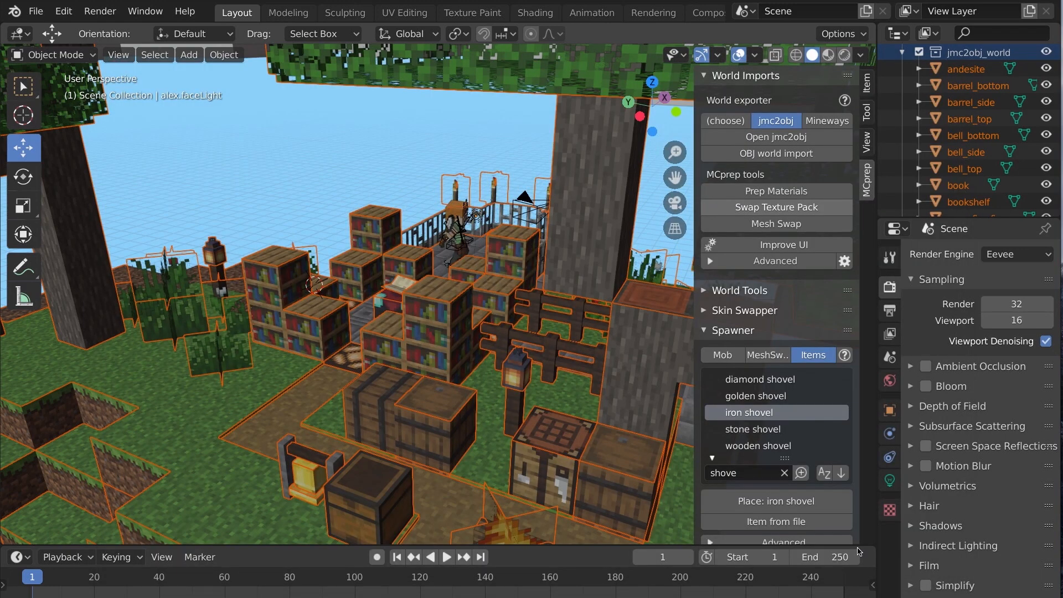
- Select the dirt_grass_side object and open the swap browser on the LBPR Reload pack folder
{"action": "left_click", "coordinate": [776, 191]}
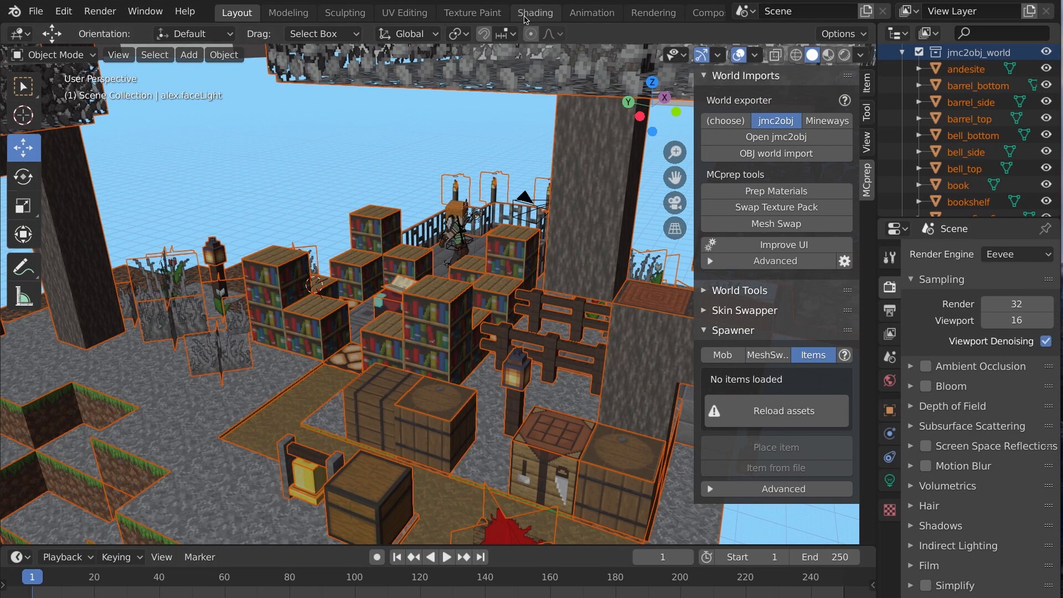
{"action": "left_click", "coordinate": [535, 13]}
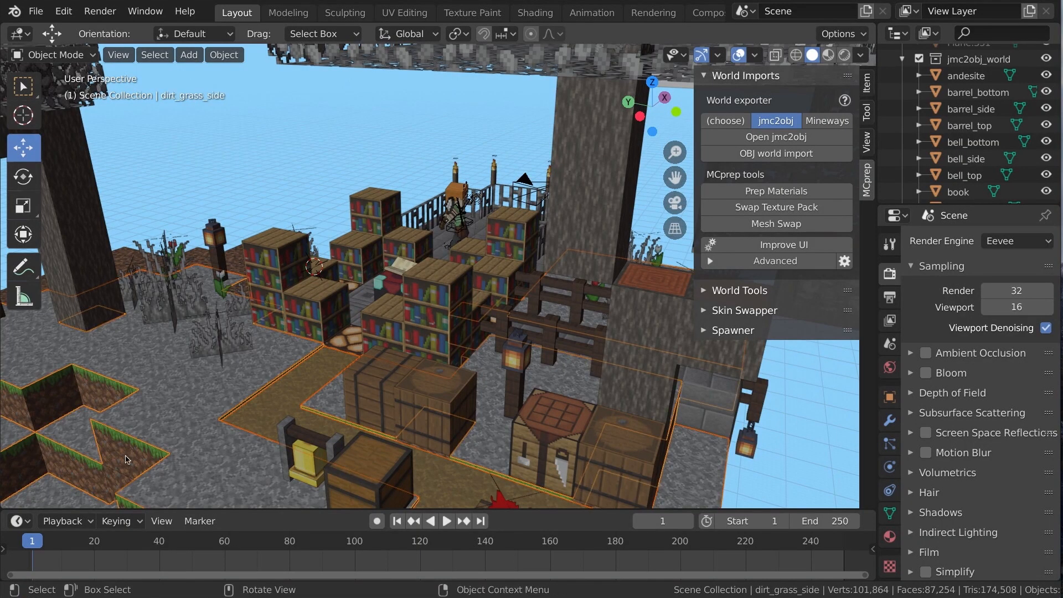
{"action": "left_click", "coordinate": [776, 207]}
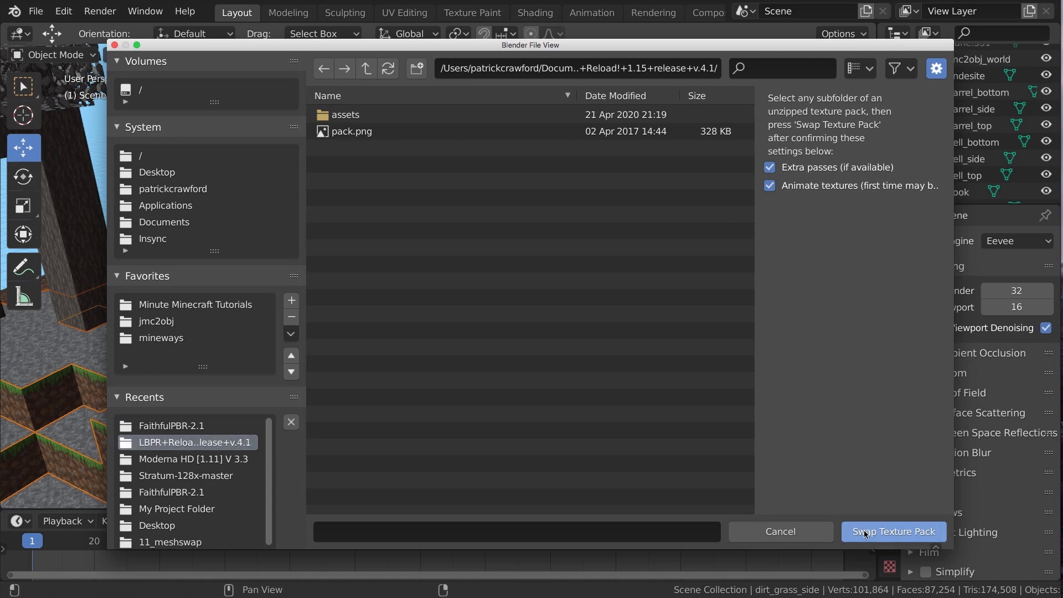
- Swap the world textures to LBPR Reload and expand MCprep's Advanced options
{"action": "left_click", "coordinate": [891, 531]}
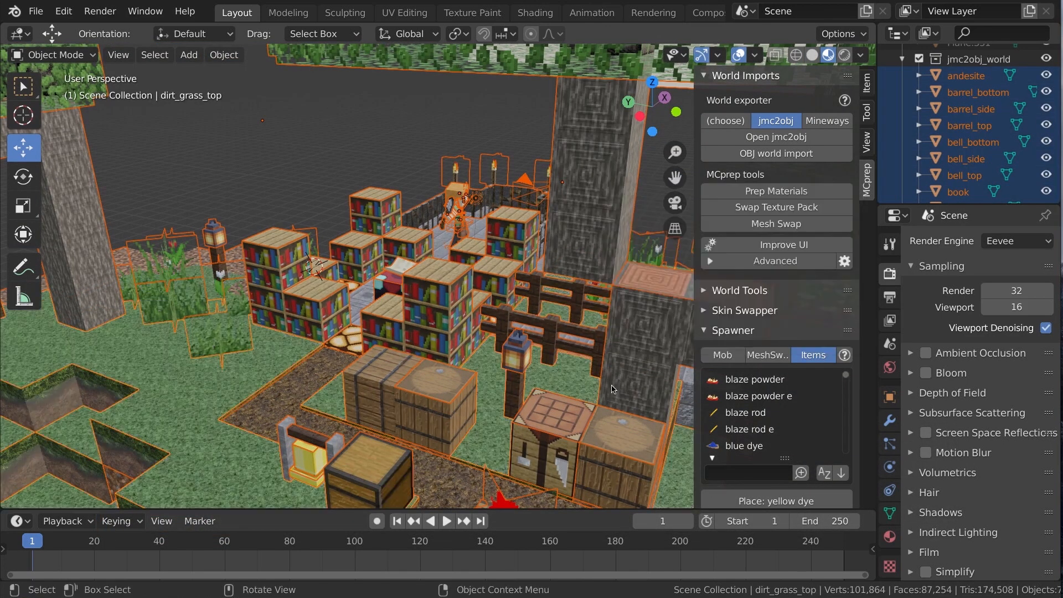
{"action": "left_click", "coordinate": [773, 260]}
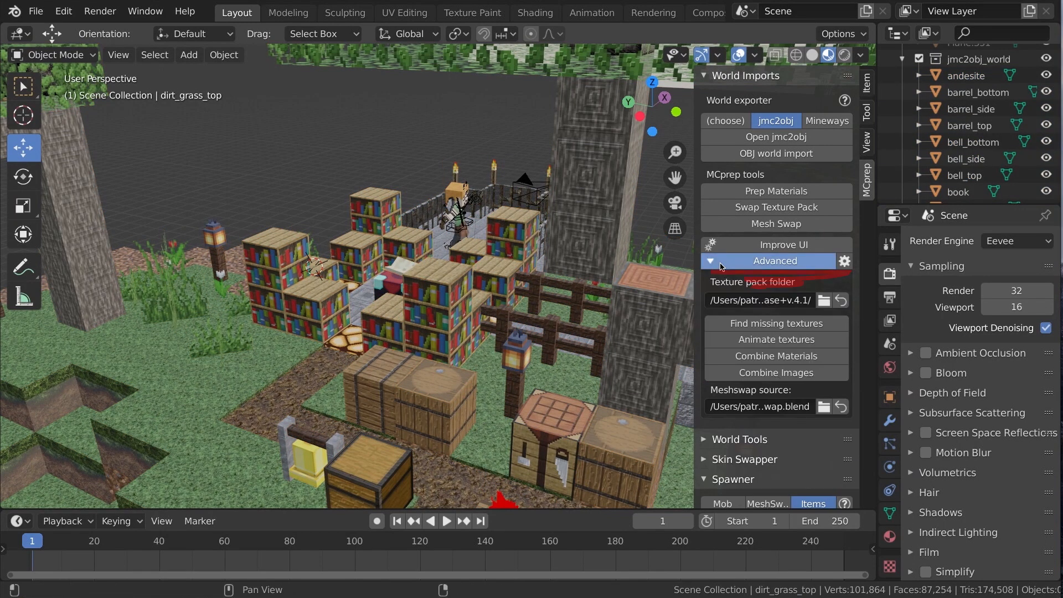